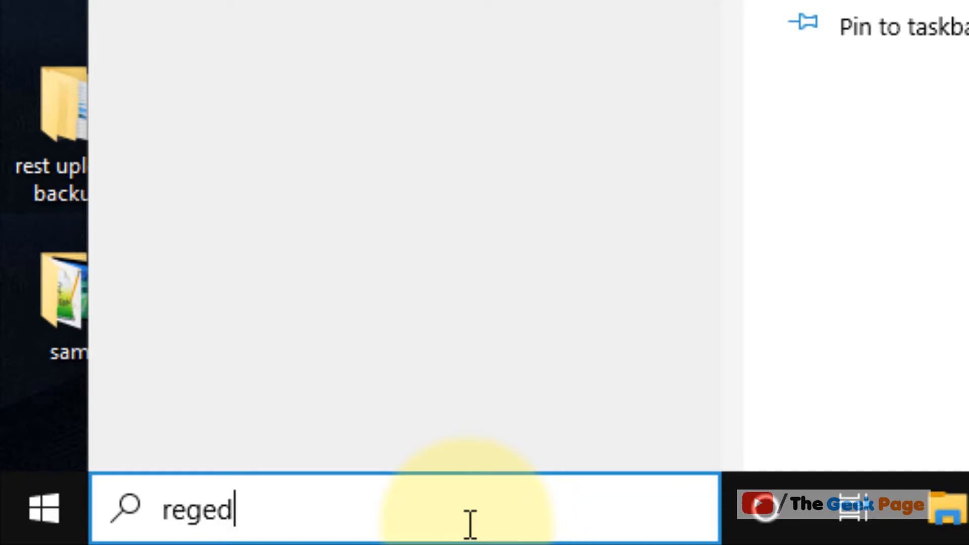
Search Windows for regedit and launch Registry Editor from the best match.
text(it)
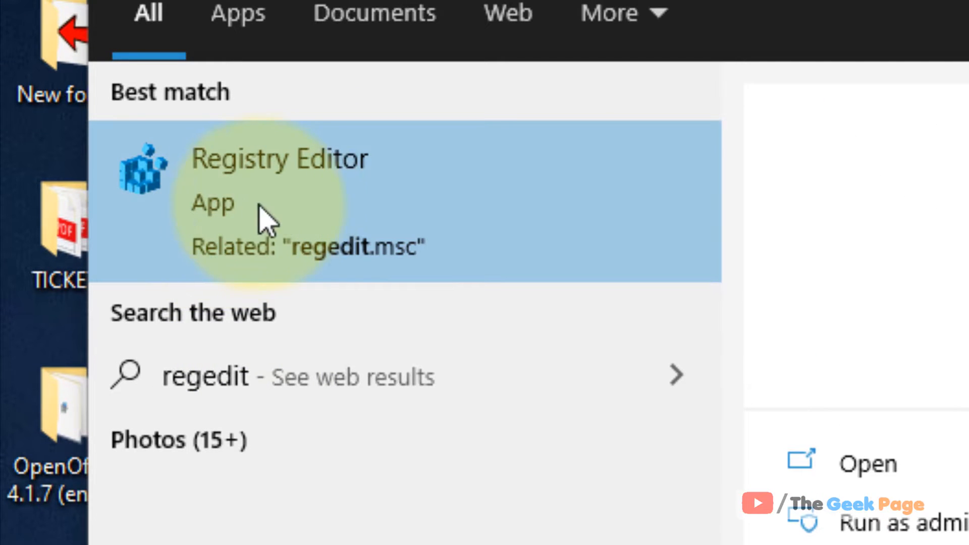
mouse_move(284, 213)
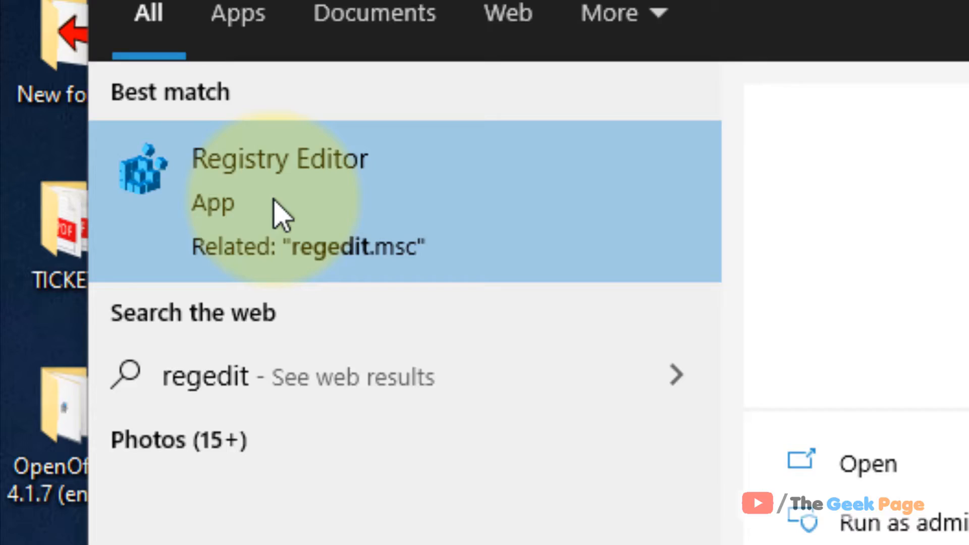
click(278, 159)
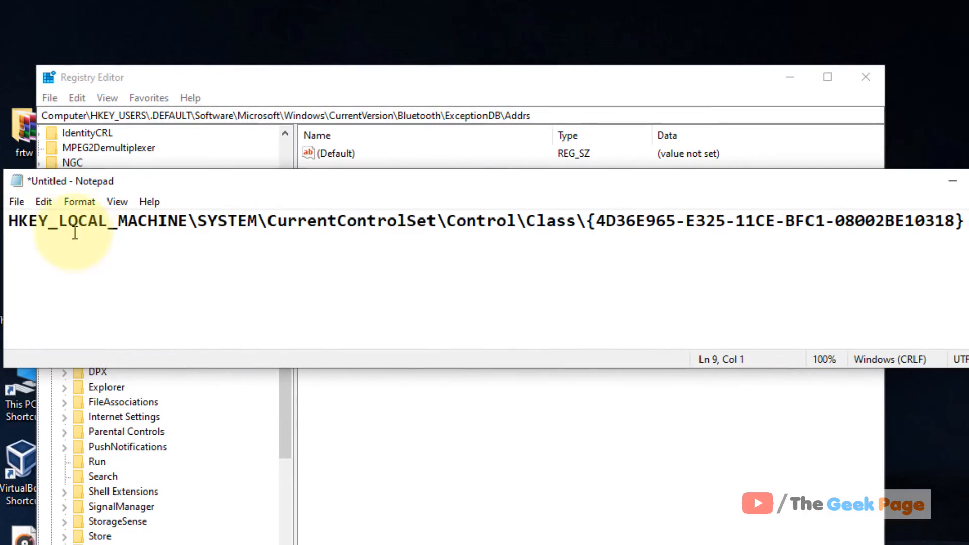
Copy the full HKEY_LOCAL_MACHINE class key path ending {4D36E965-E325-11CE-BFC1-08002BE10318} from Notepad.
double_click(93, 220)
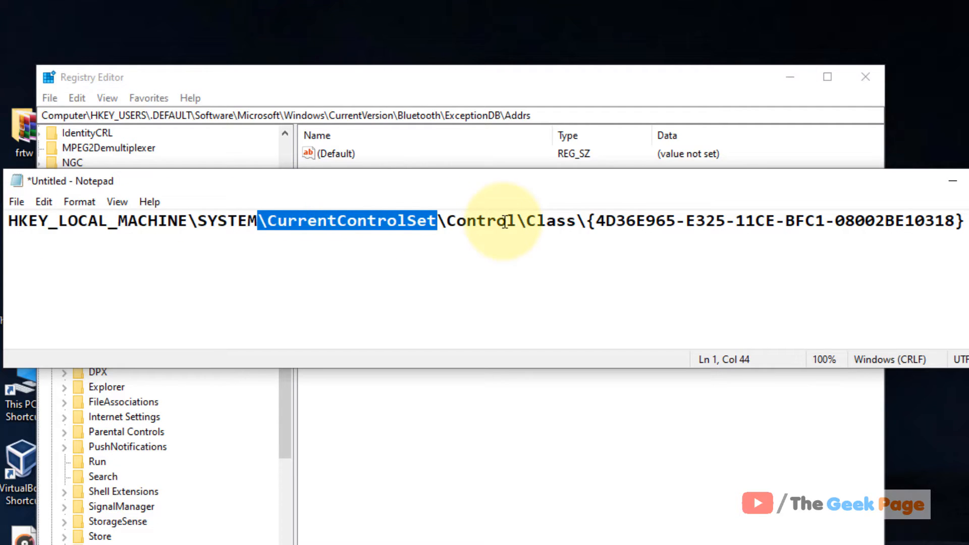
double_click(548, 221)
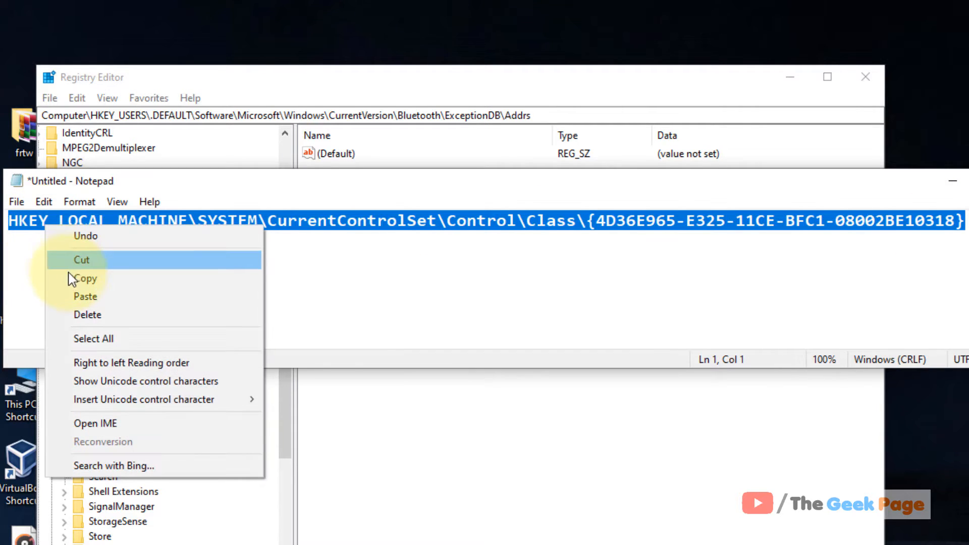
click(86, 278)
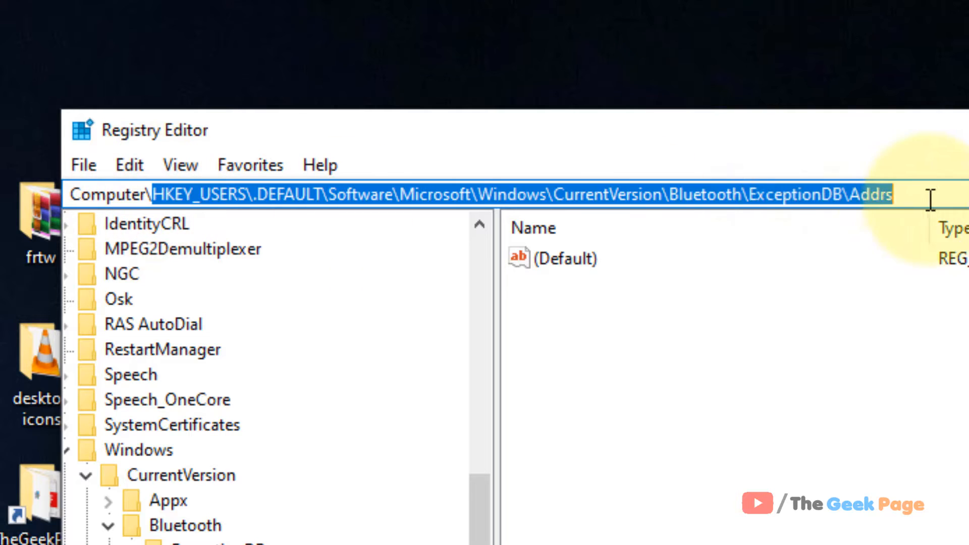
Paste the copied path into the address bar to reach the {4d36e965-e325-11ce-bfc1-08002be10318} key.
click(783, 320)
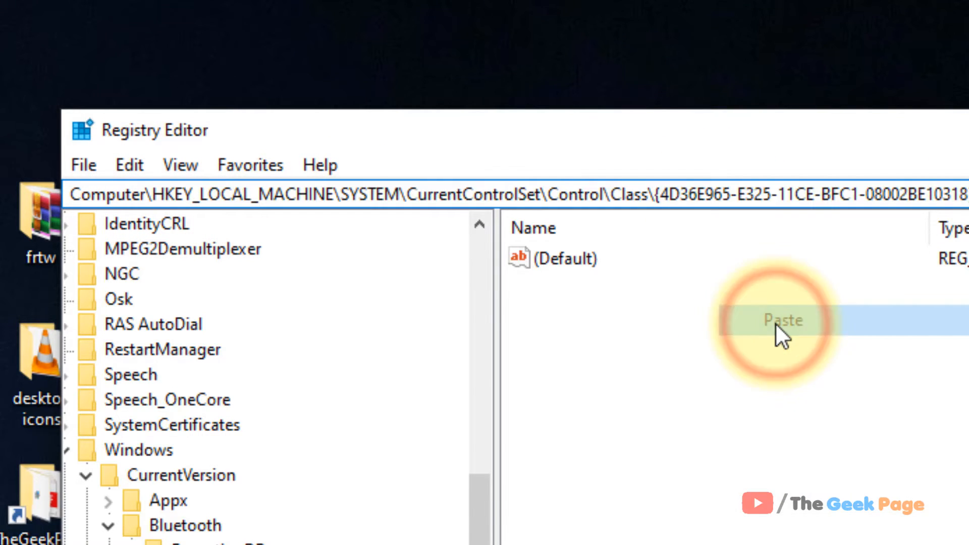
click(784, 320)
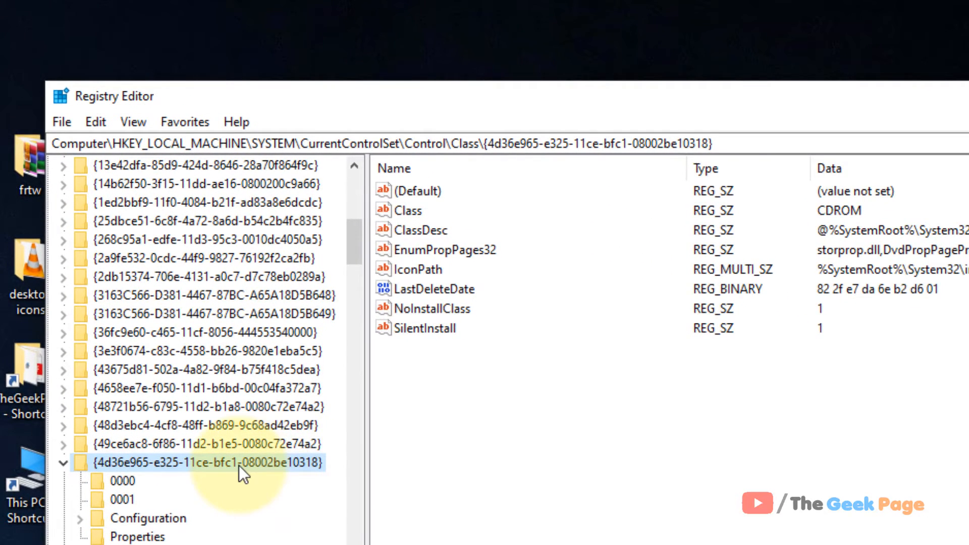
mouse_move(314, 467)
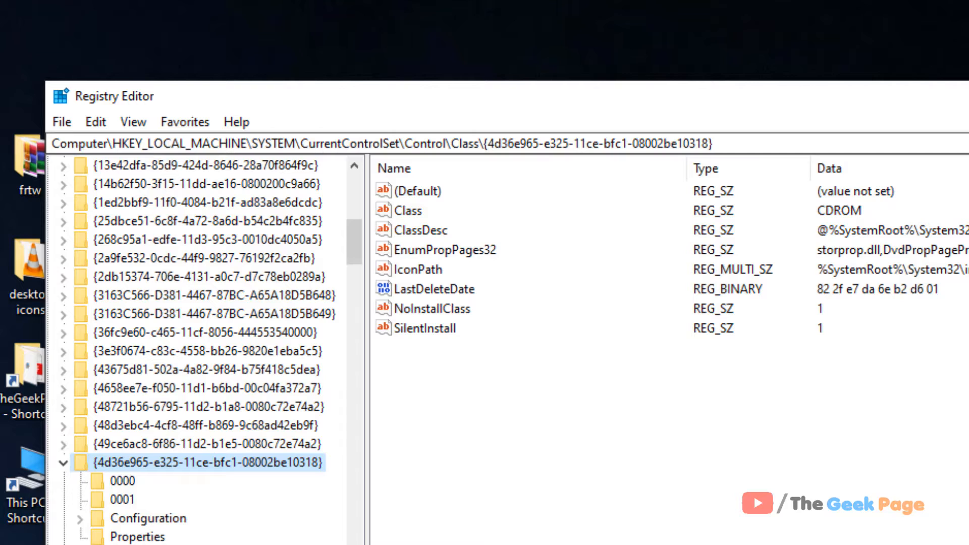
mouse_move(454, 188)
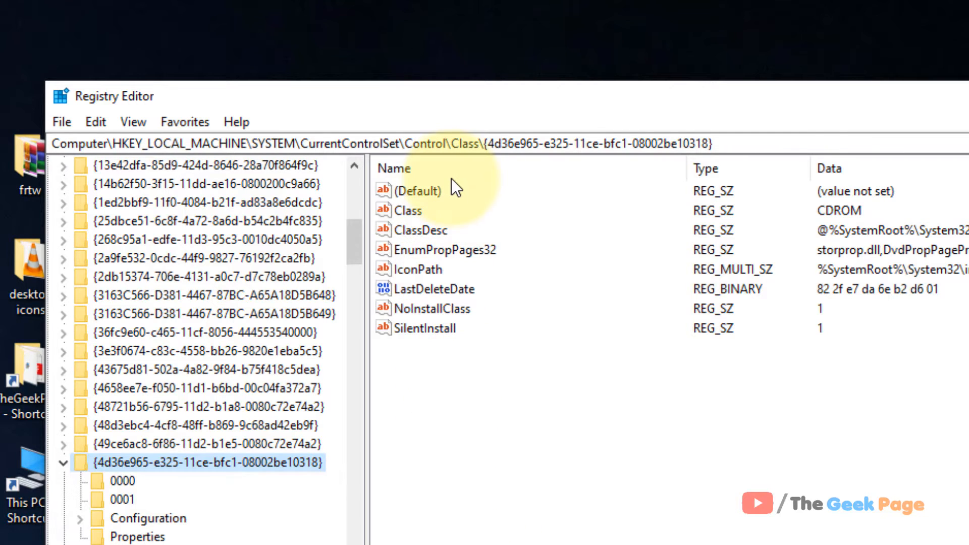
Edit the class key's (Default) value and enter keyboard as its data.
click(418, 190)
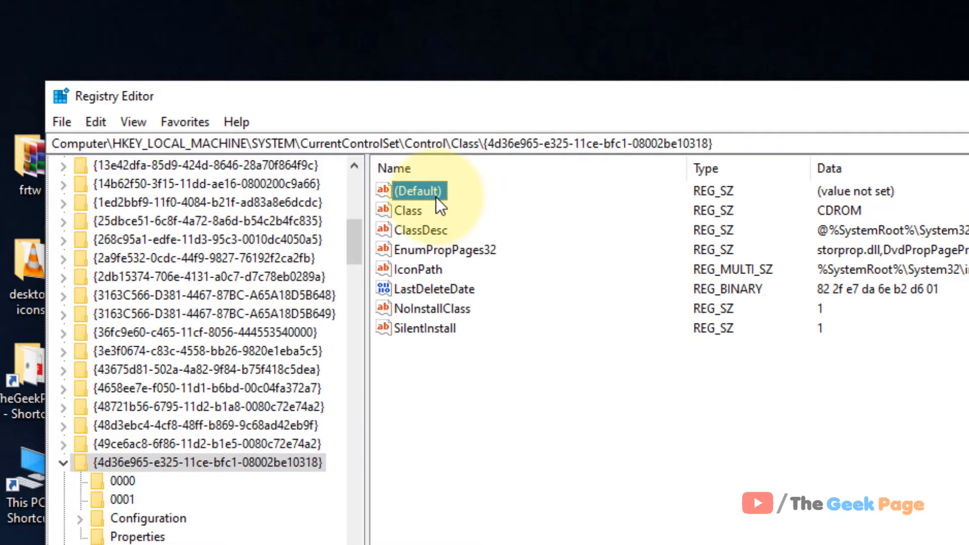
double_click(420, 190)
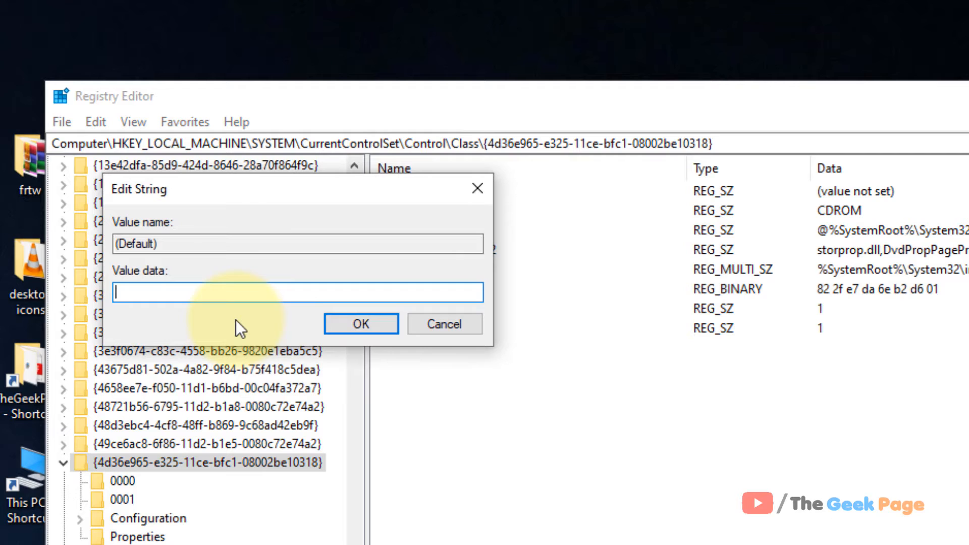
text(keyboard)
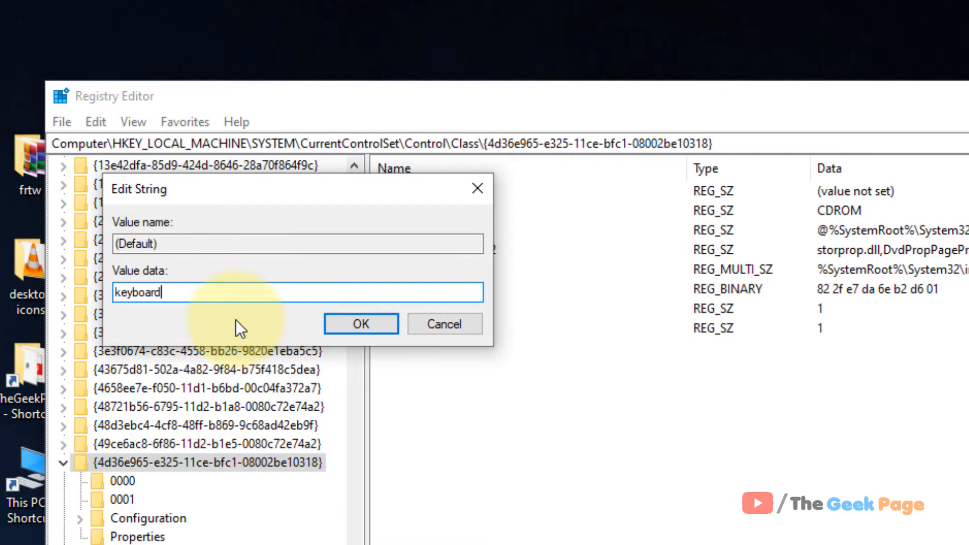
mouse_move(344, 336)
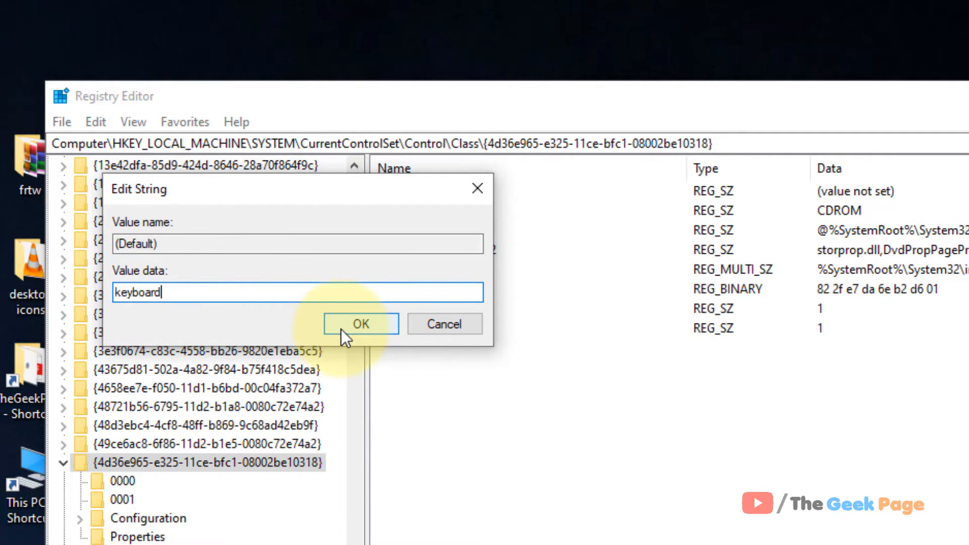
click(361, 324)
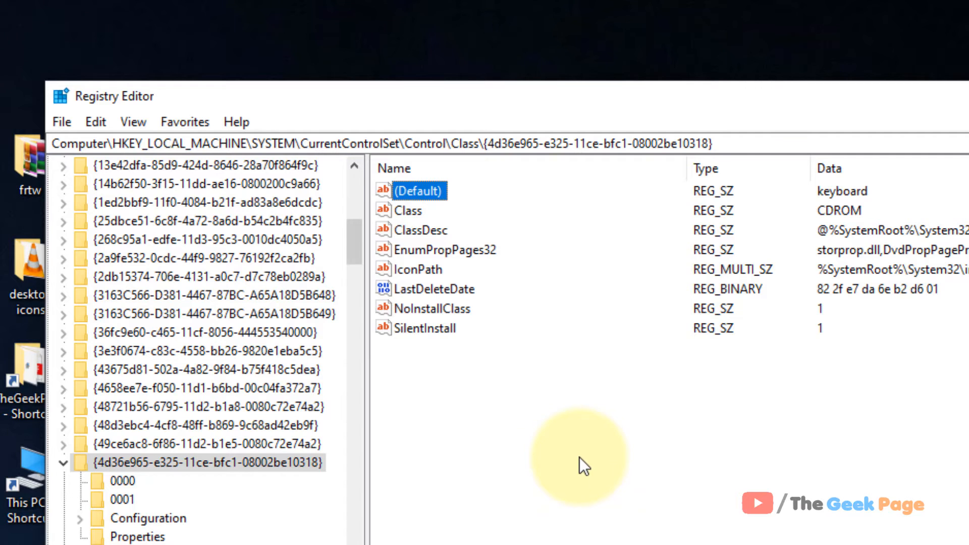
mouse_move(481, 350)
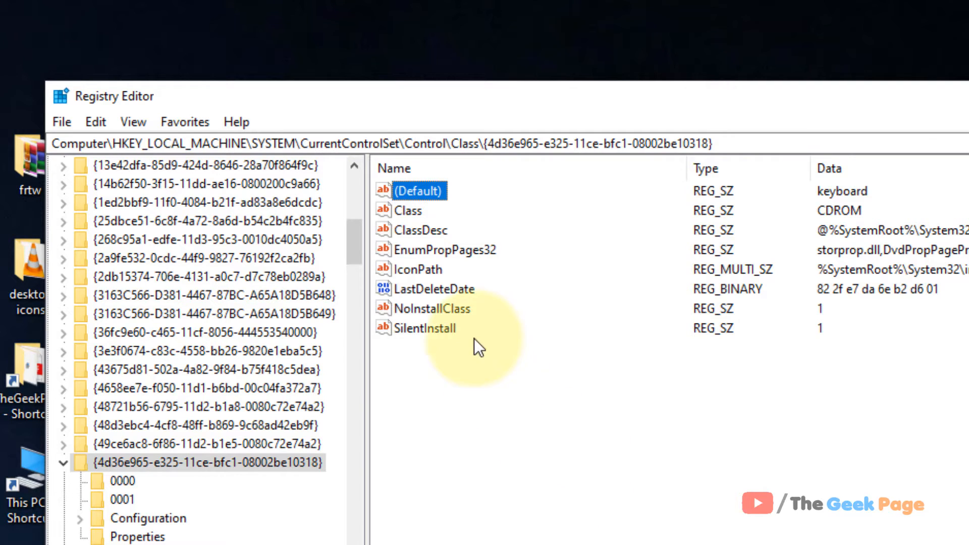
mouse_move(490, 411)
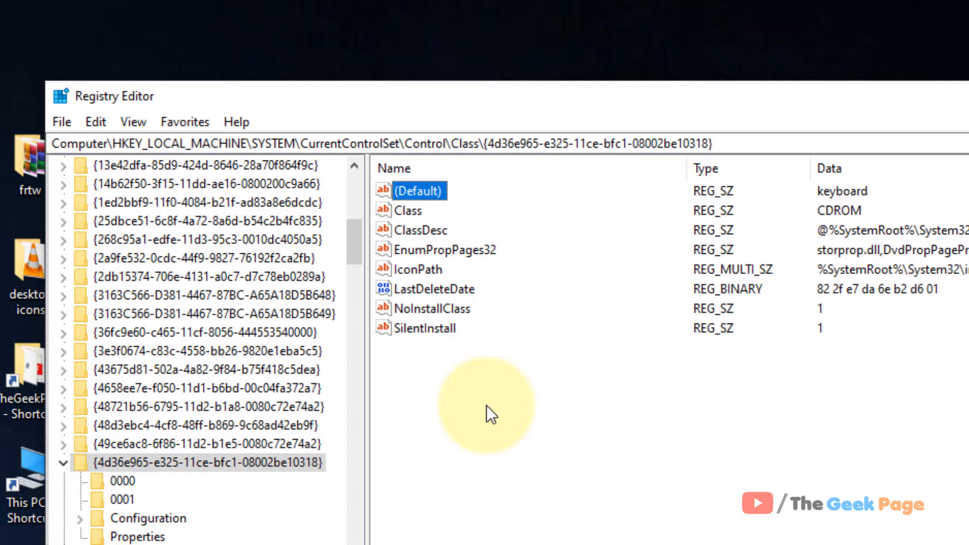
Add a new multi-string value in the values pane and name it UpperFilters.
right_click(485, 402)
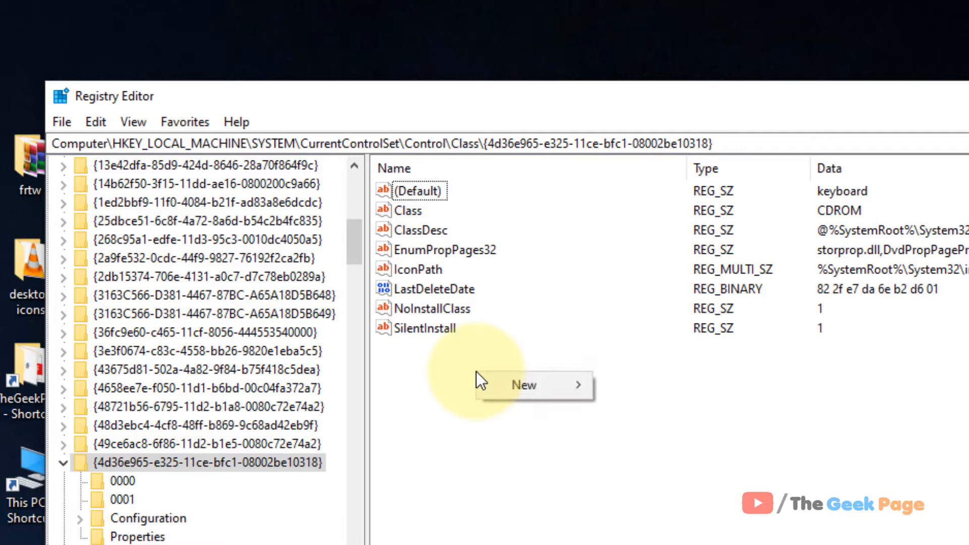
mouse_move(524, 384)
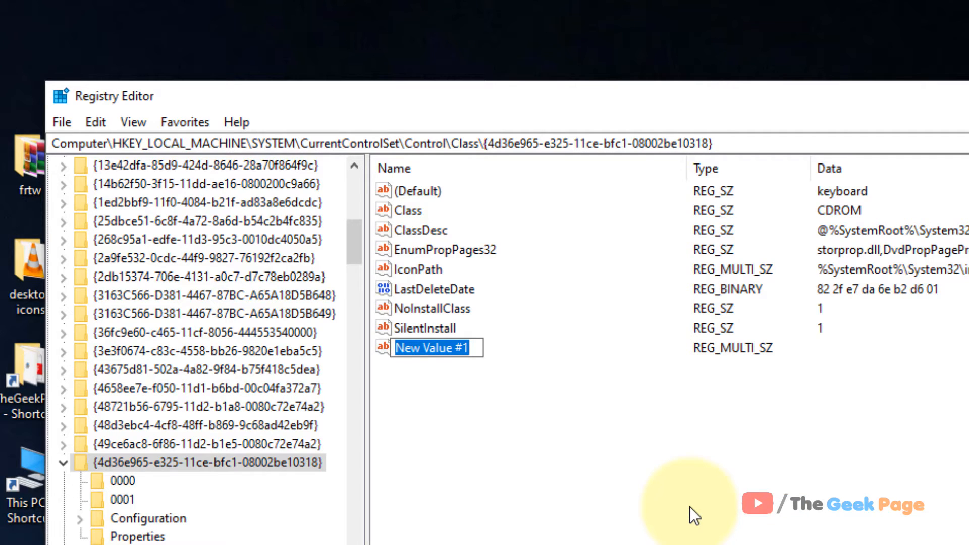
text(UpperF)
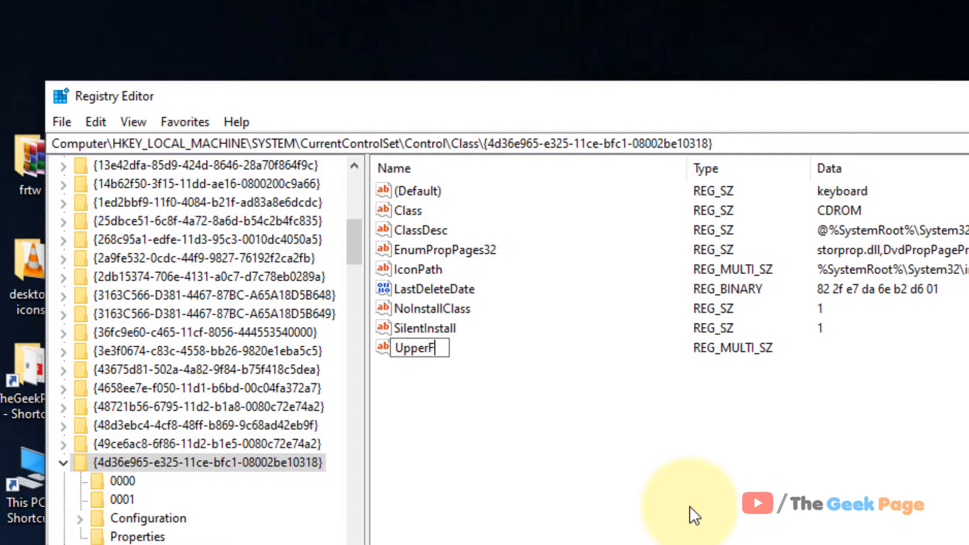
text(ilters)
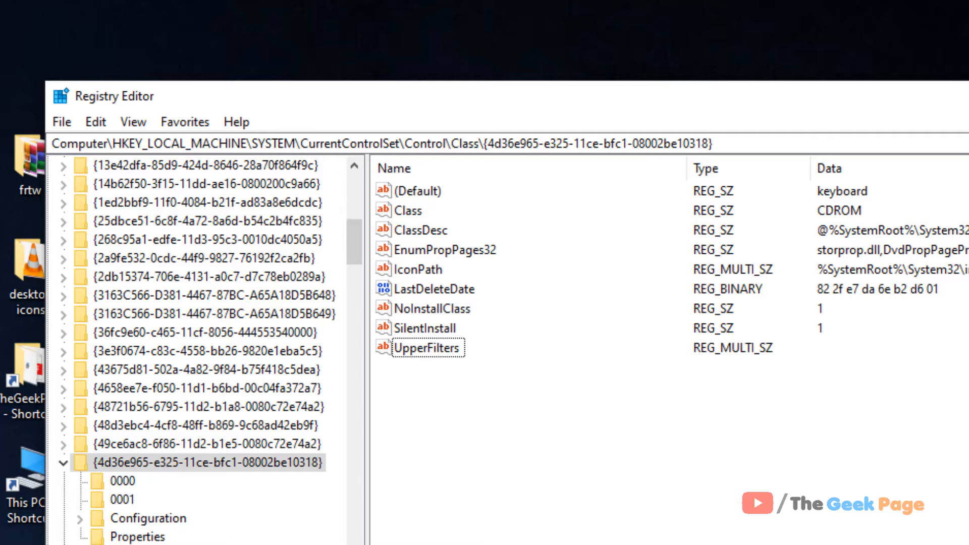
Enter kbdclass as the UpperFilters multi-string data and confirm the edit.
double_click(430, 348)
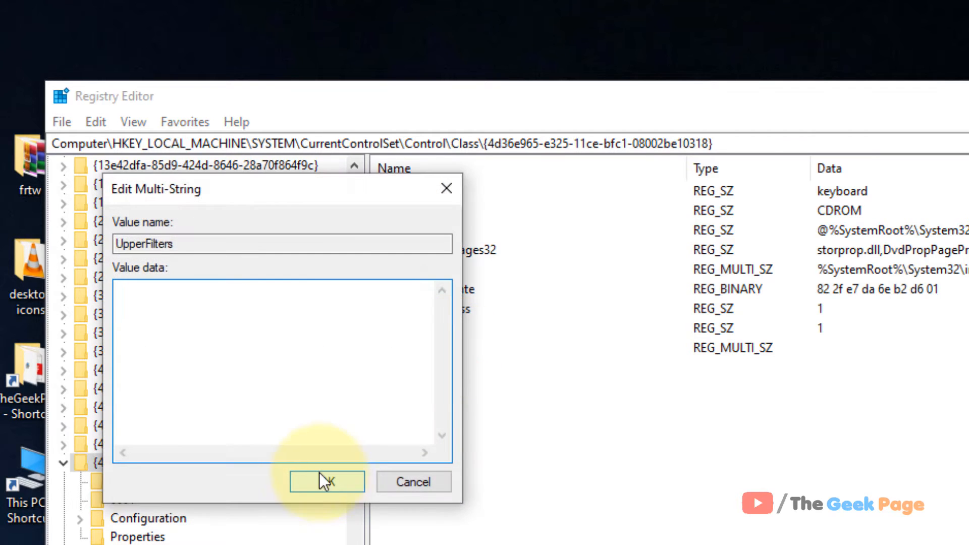
text(kbd)
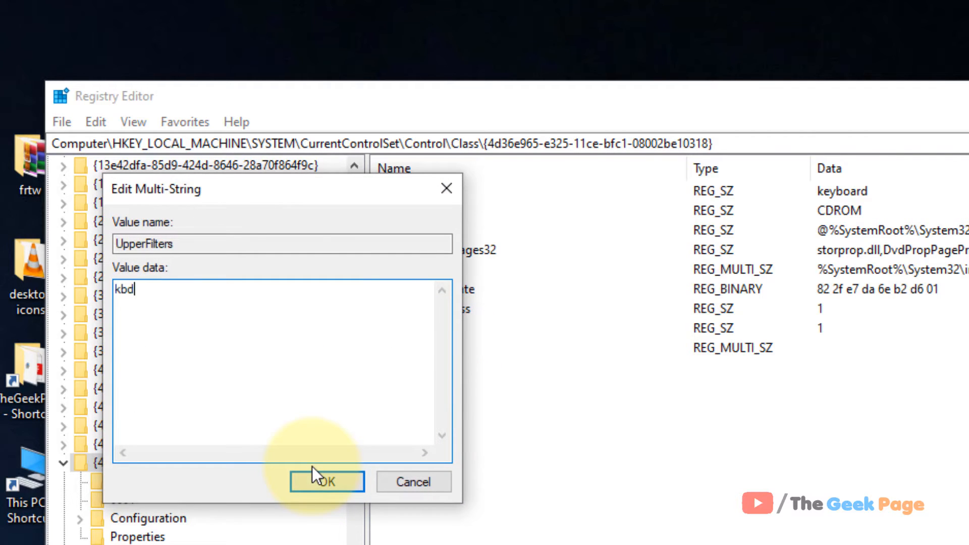
text(class)
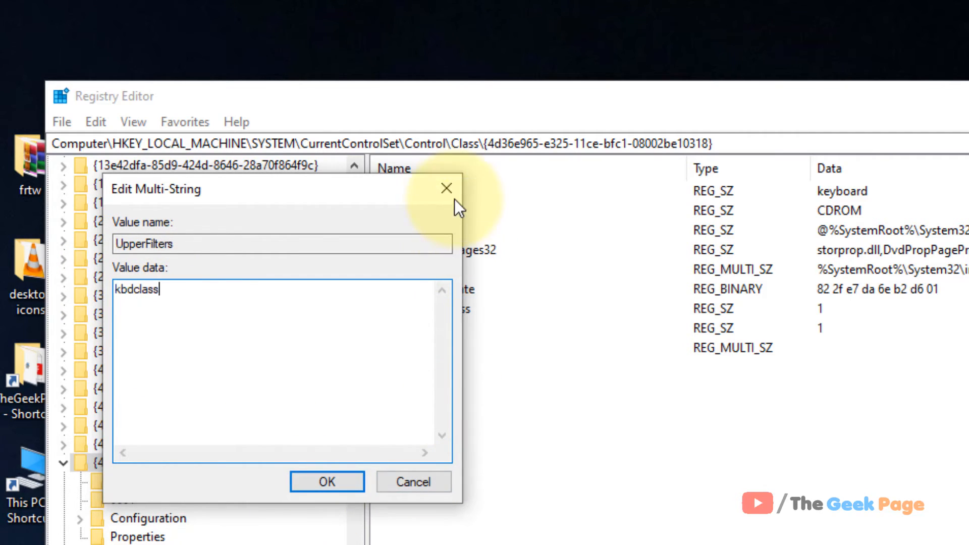
click(327, 482)
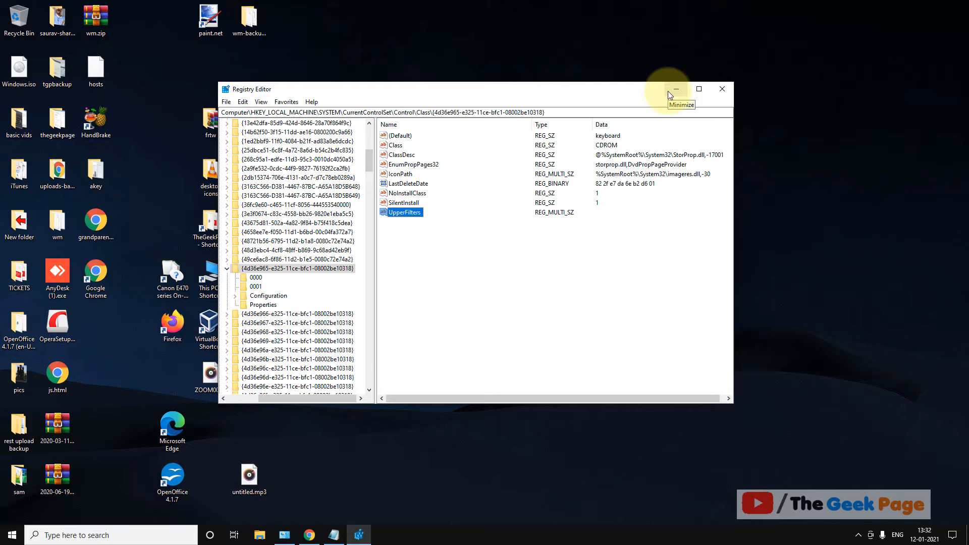
Minimize Registry Editor and scroll Services down to Touch Keyboard and Handwriting Panel Service.
click(675, 89)
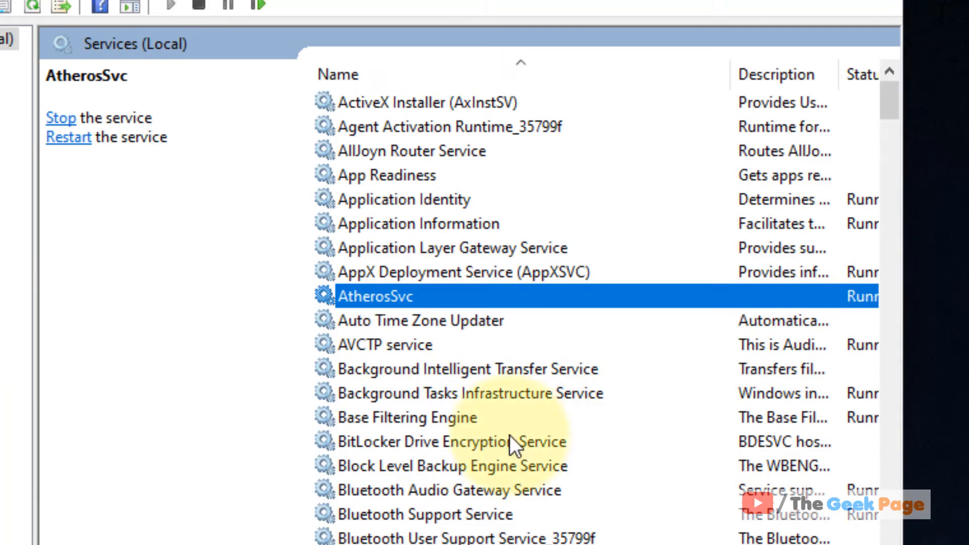
click(468, 369)
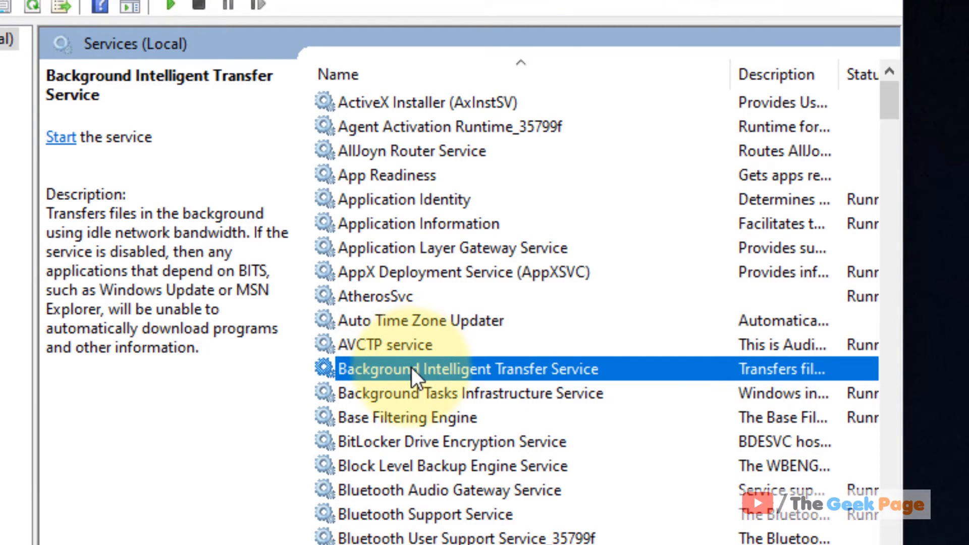
scroll(down, 3)
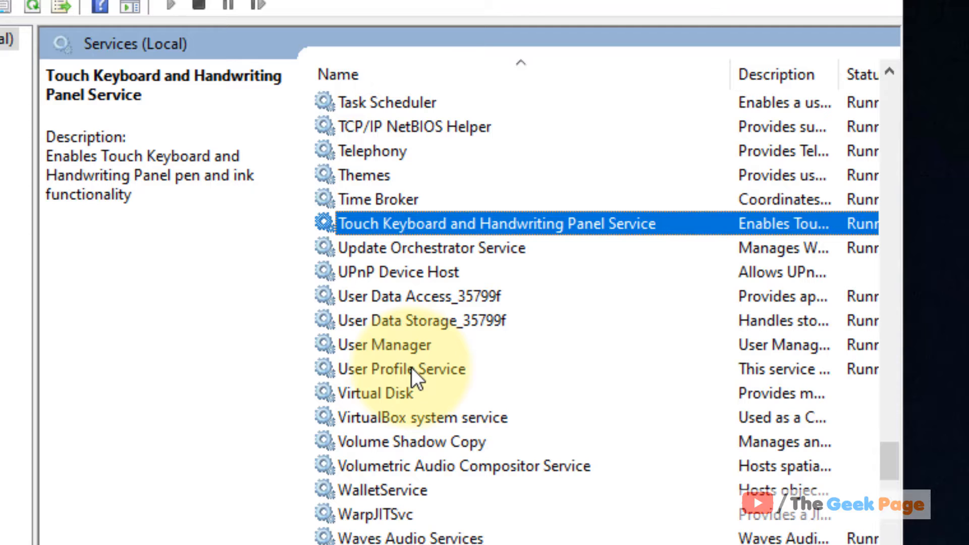
Set Touch Keyboard and Handwriting Panel Service's startup type to Disabled and apply.
double_click(497, 223)
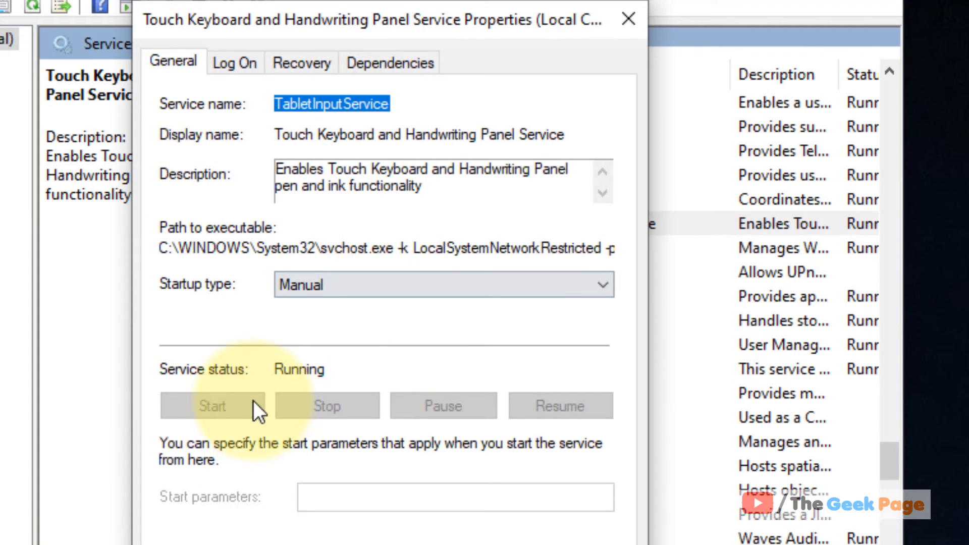
click(444, 284)
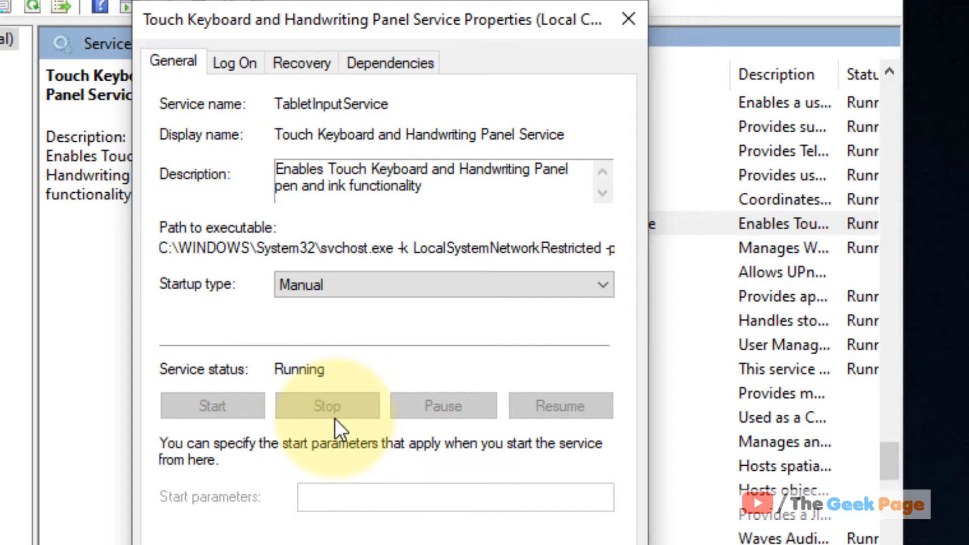
click(443, 285)
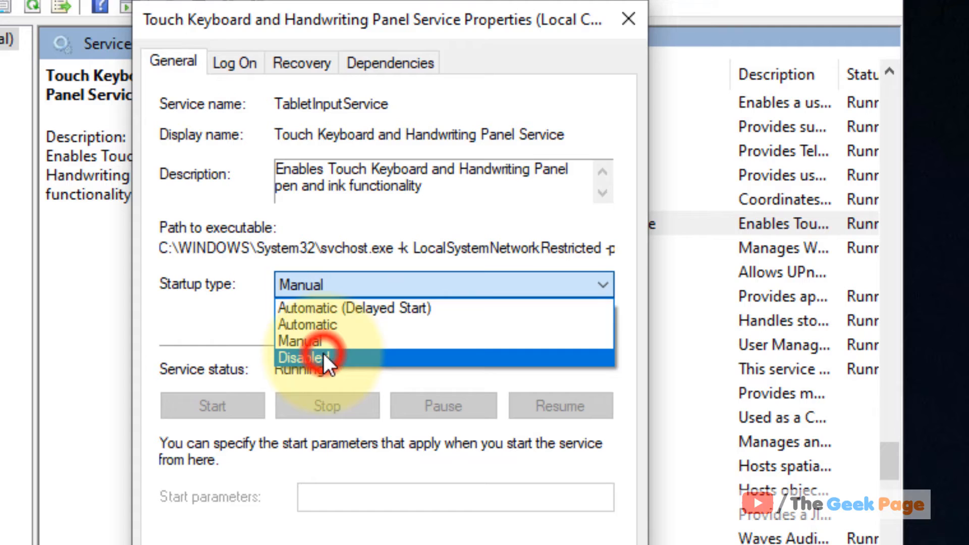
click(303, 357)
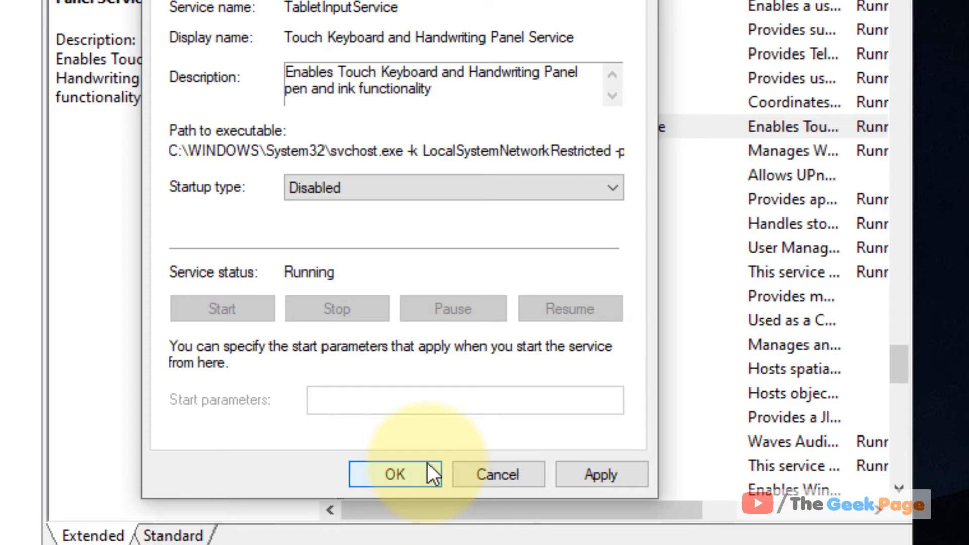
click(395, 475)
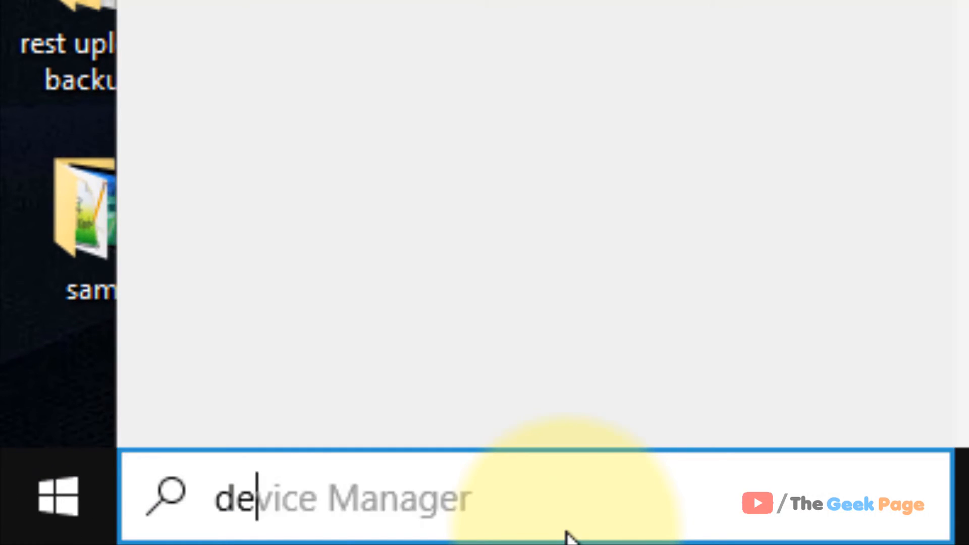
Search for device manager and open Device Manager from the results.
text(device manasg)
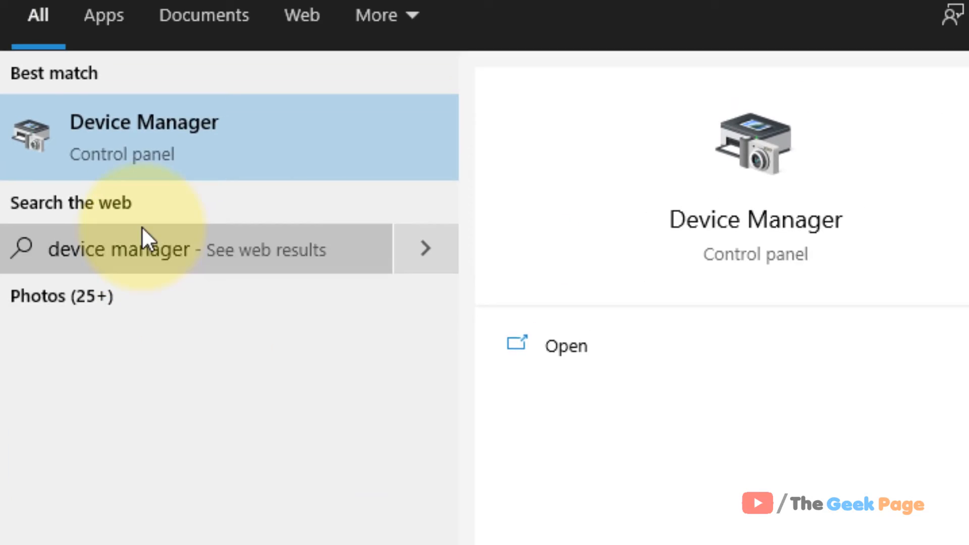
click(143, 135)
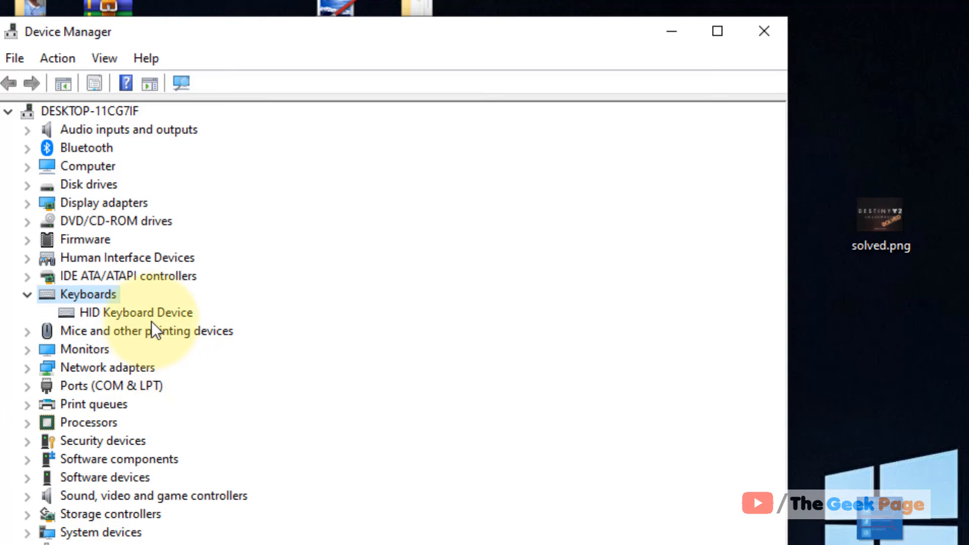
Pick HID Keyboard Device via Update driver's compatible list, then close the wizard and Device Manager.
right_click(135, 312)
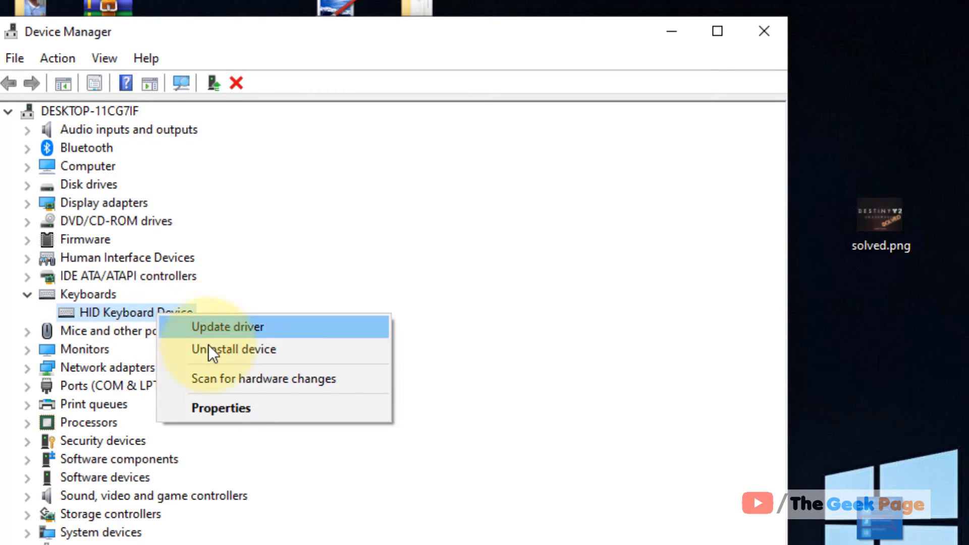
click(228, 327)
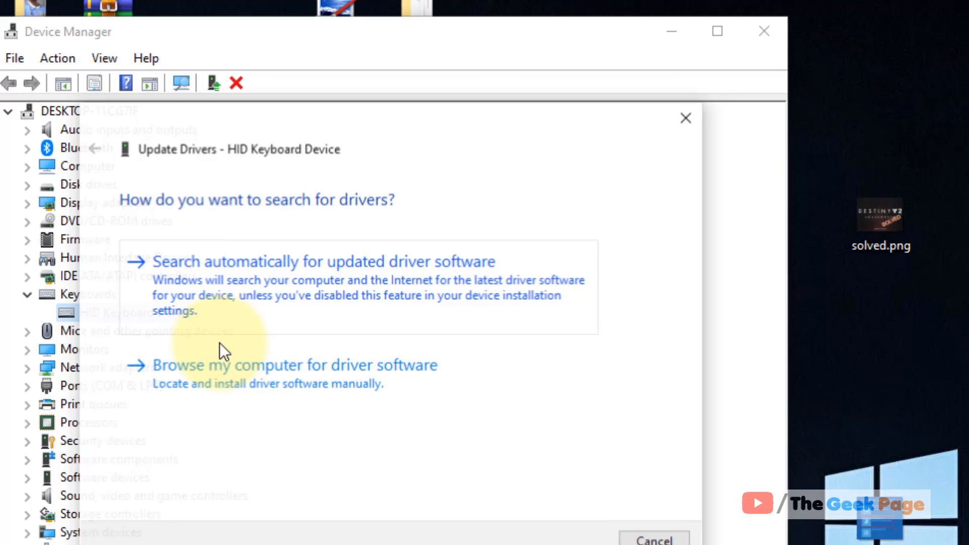
mouse_move(407, 394)
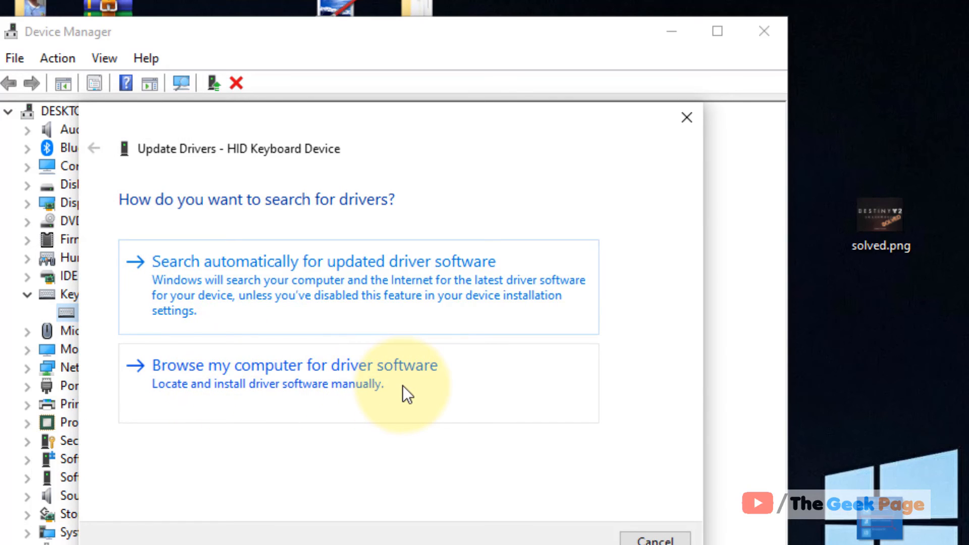
click(291, 374)
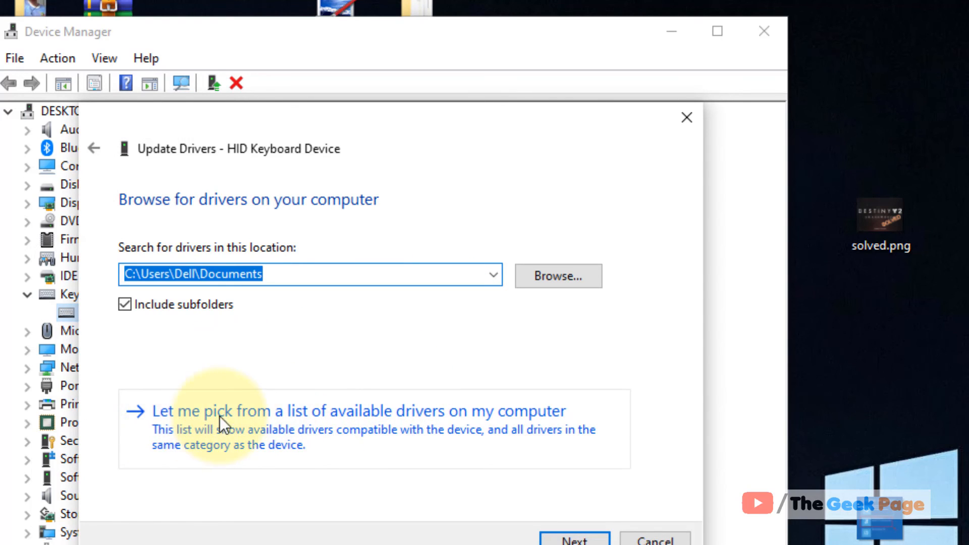
click(356, 411)
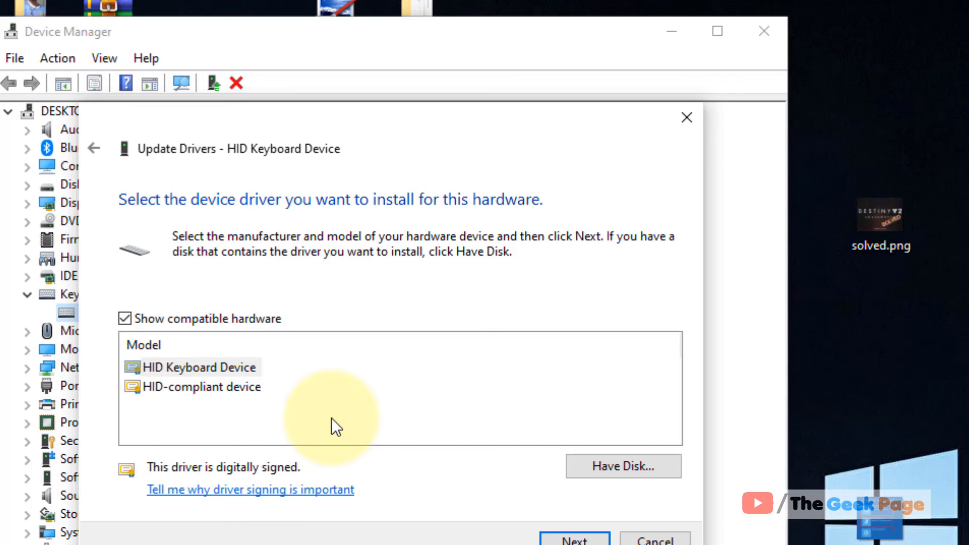
click(198, 366)
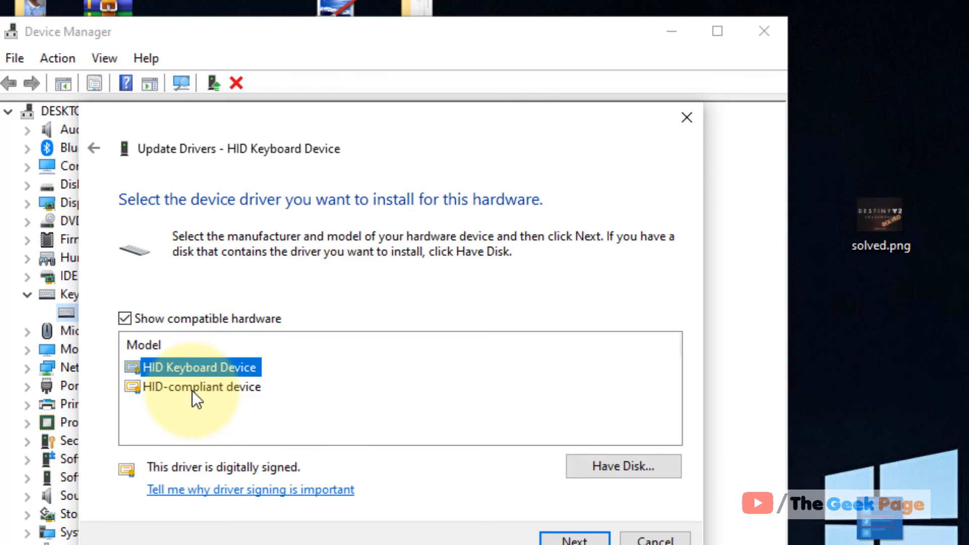
mouse_move(302, 494)
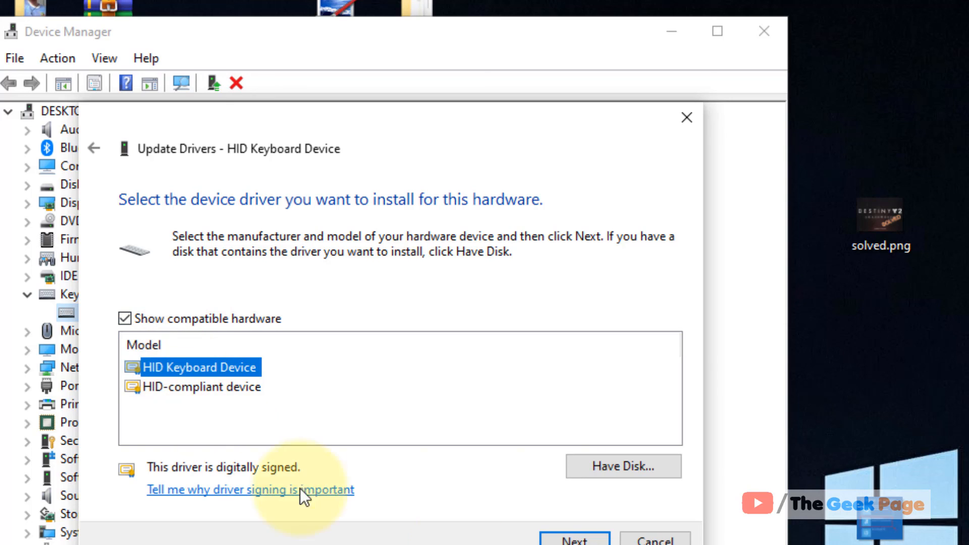
mouse_move(680, 137)
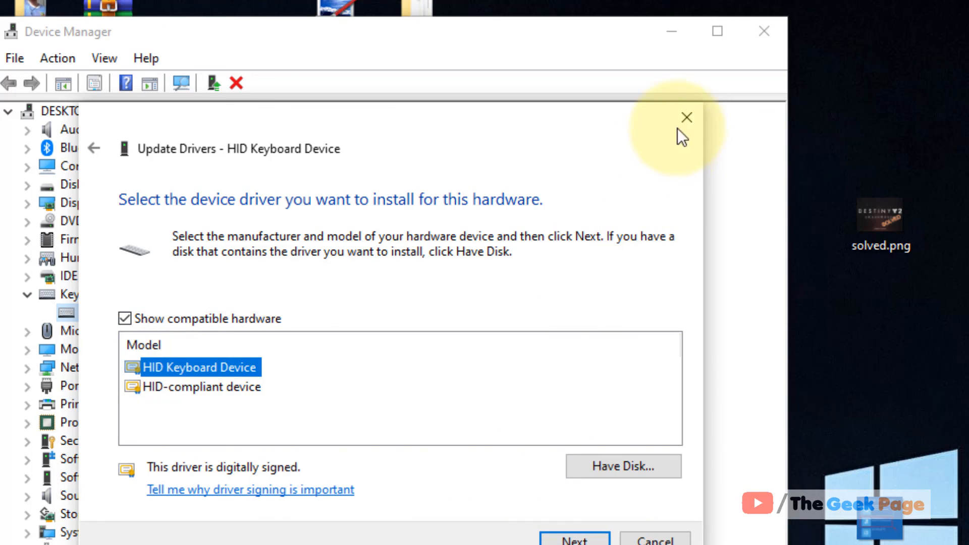
click(685, 117)
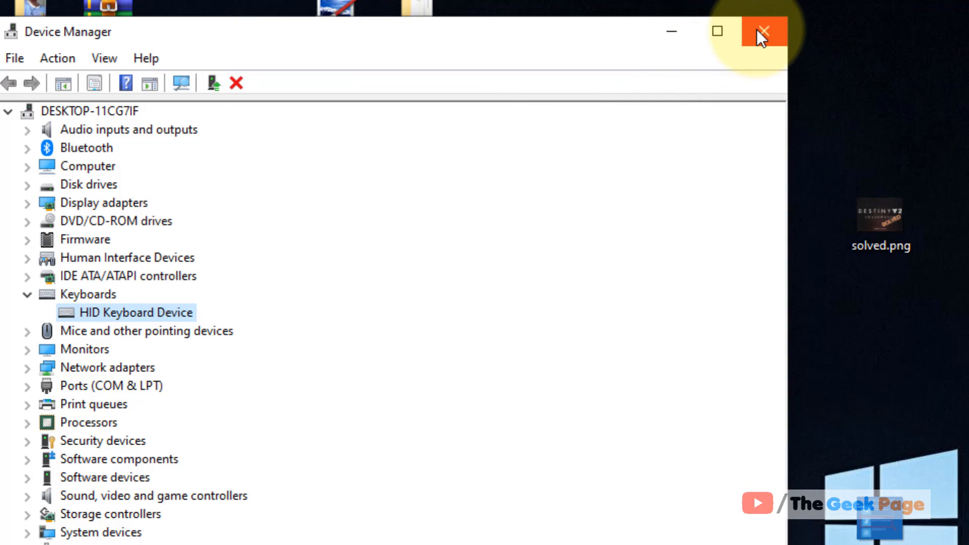
click(764, 31)
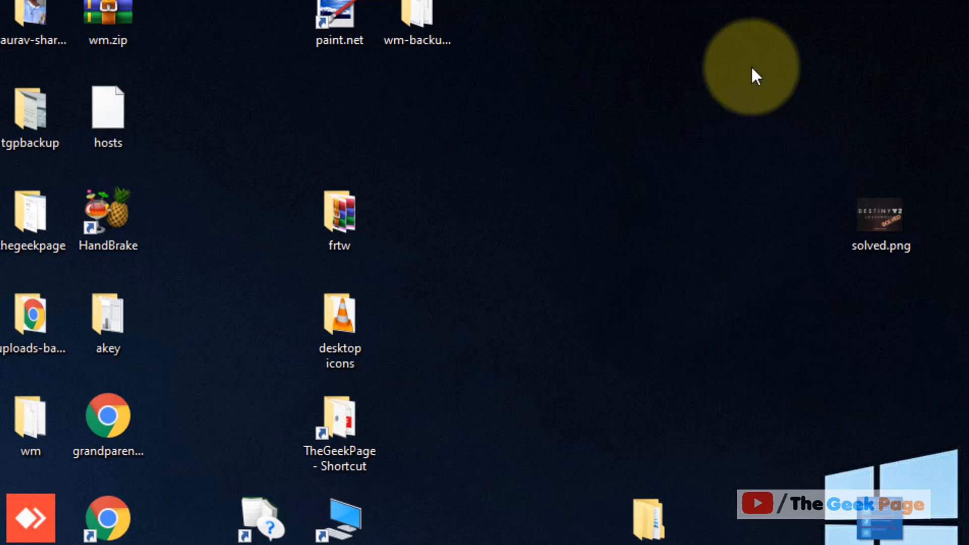
mouse_move(763, 334)
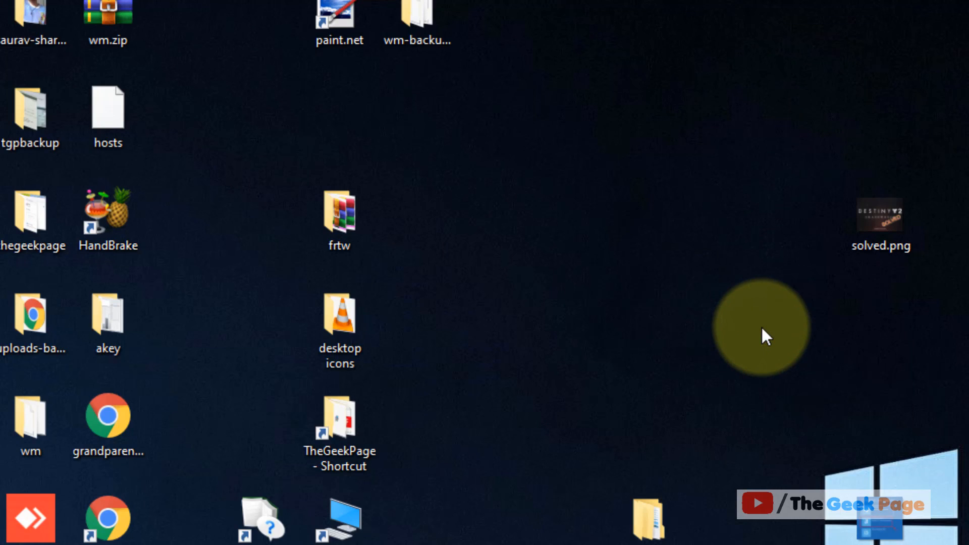